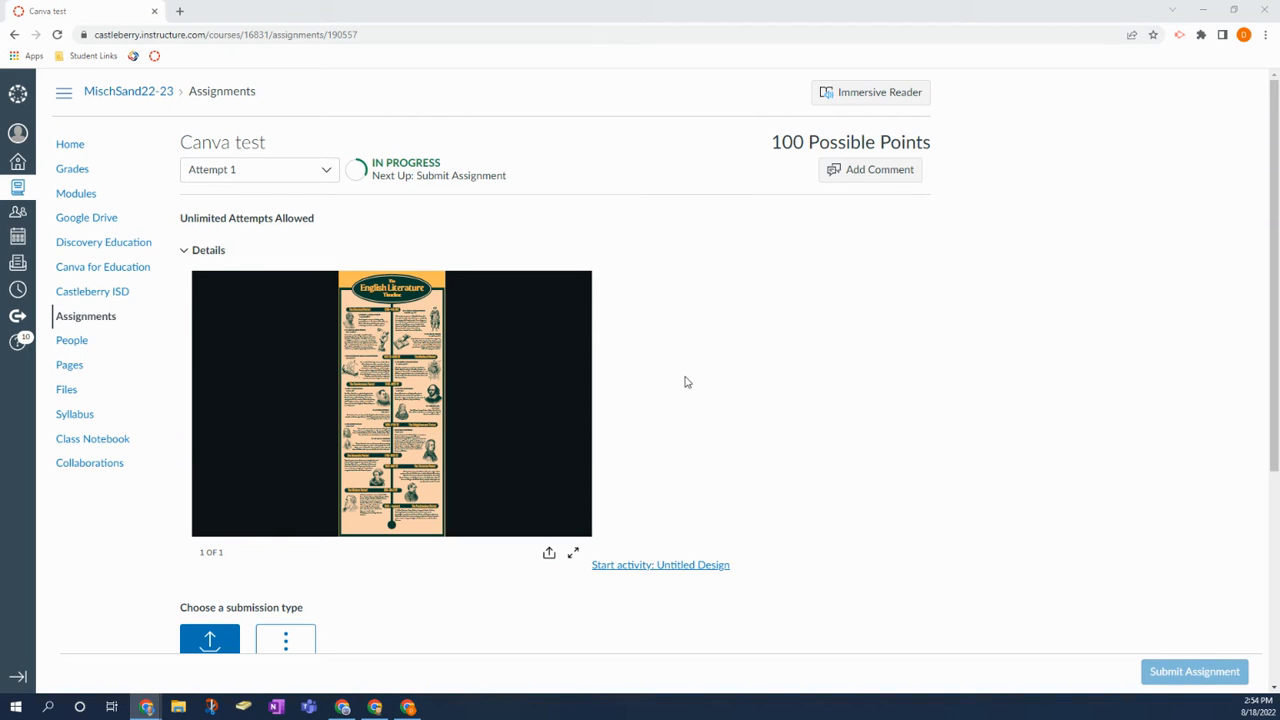
pyautogui.moveTo(494, 401)
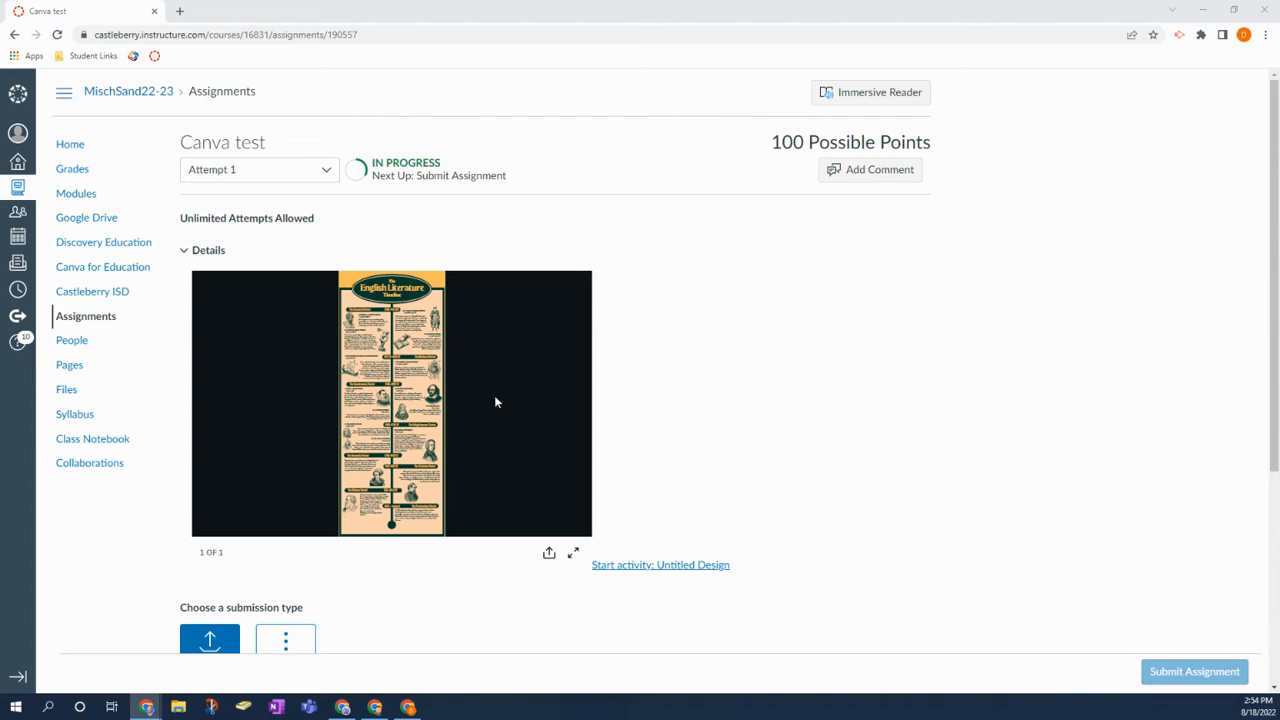
# Open the Untitled Design timeline activity in Canva and publish it to Canvas
pyautogui.scroll(-3)
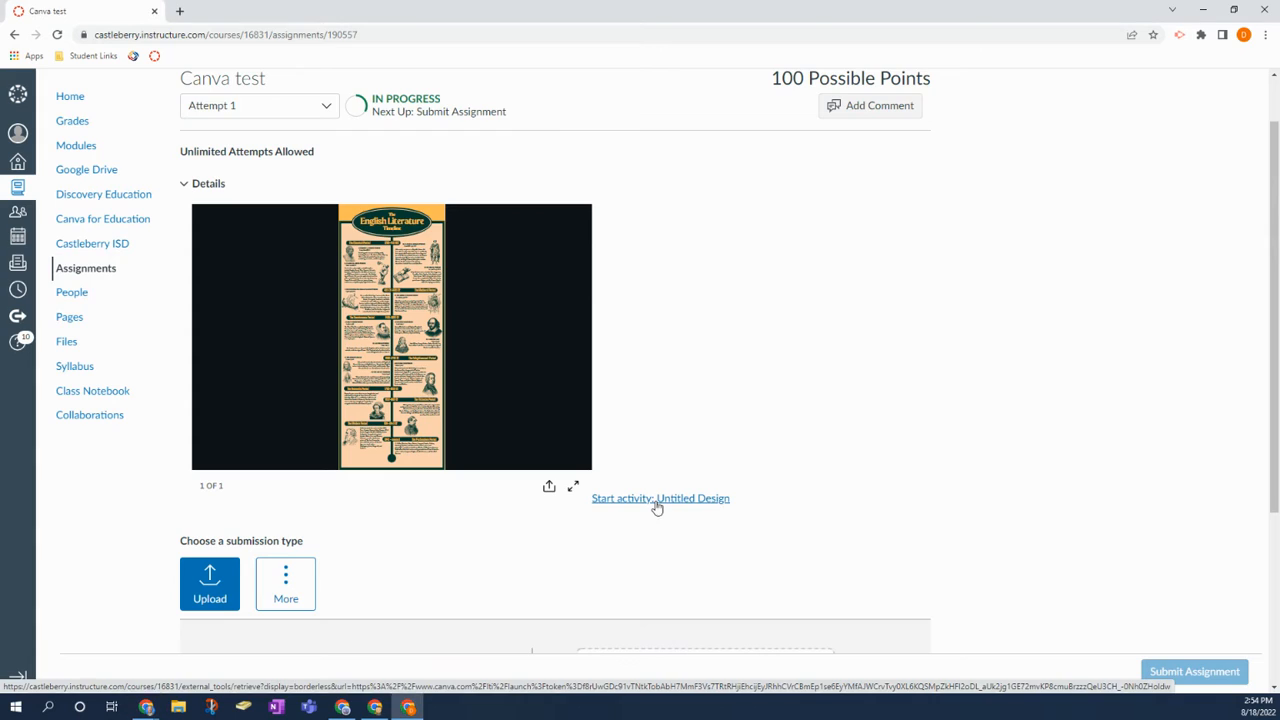
pyautogui.click(660, 498)
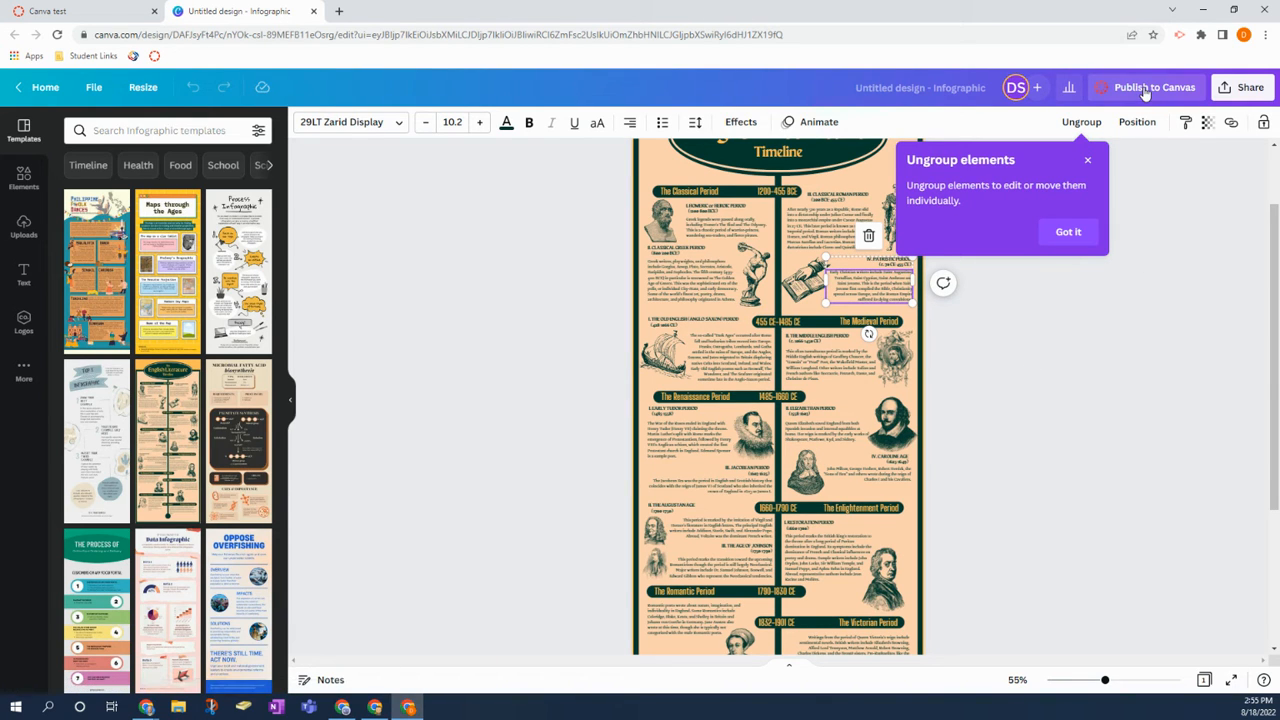
pyautogui.click(1154, 87)
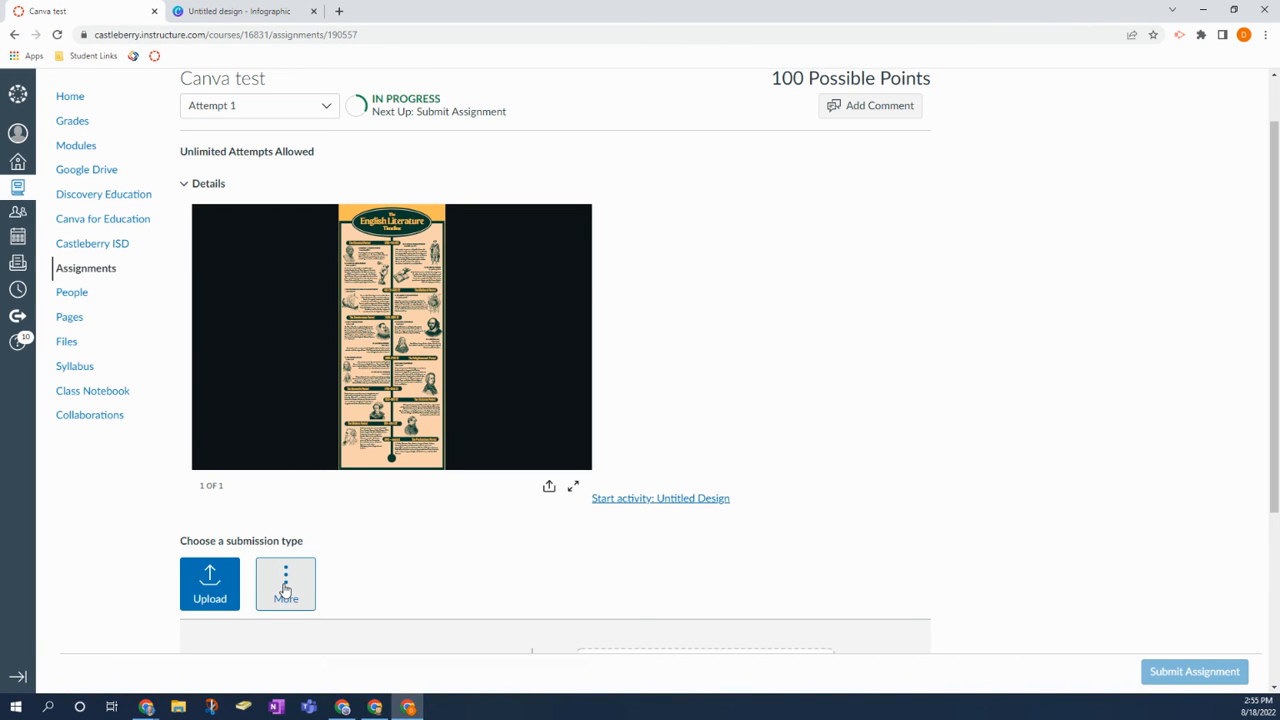
# Choose More under submission types to show the Canva design panel
pyautogui.click(286, 584)
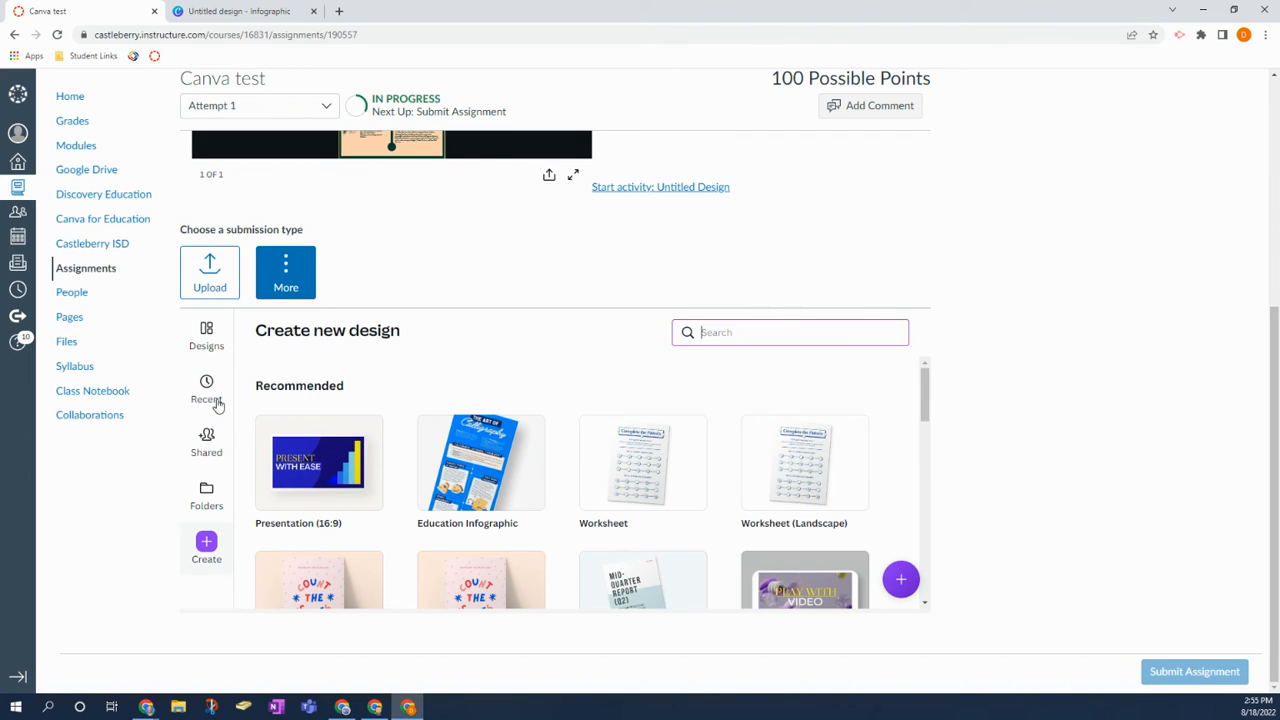
# Select the English Literature Timeline design from Recent designs as the submission
pyautogui.click(206, 388)
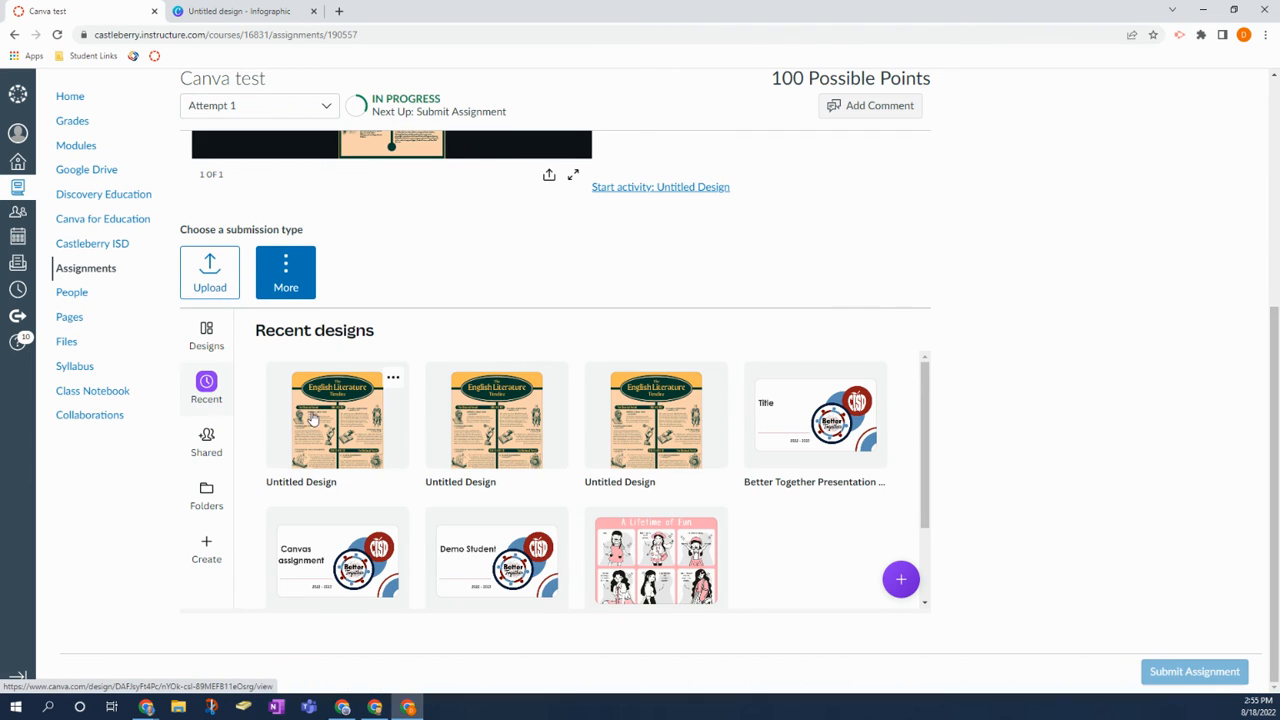
pyautogui.moveTo(360, 435)
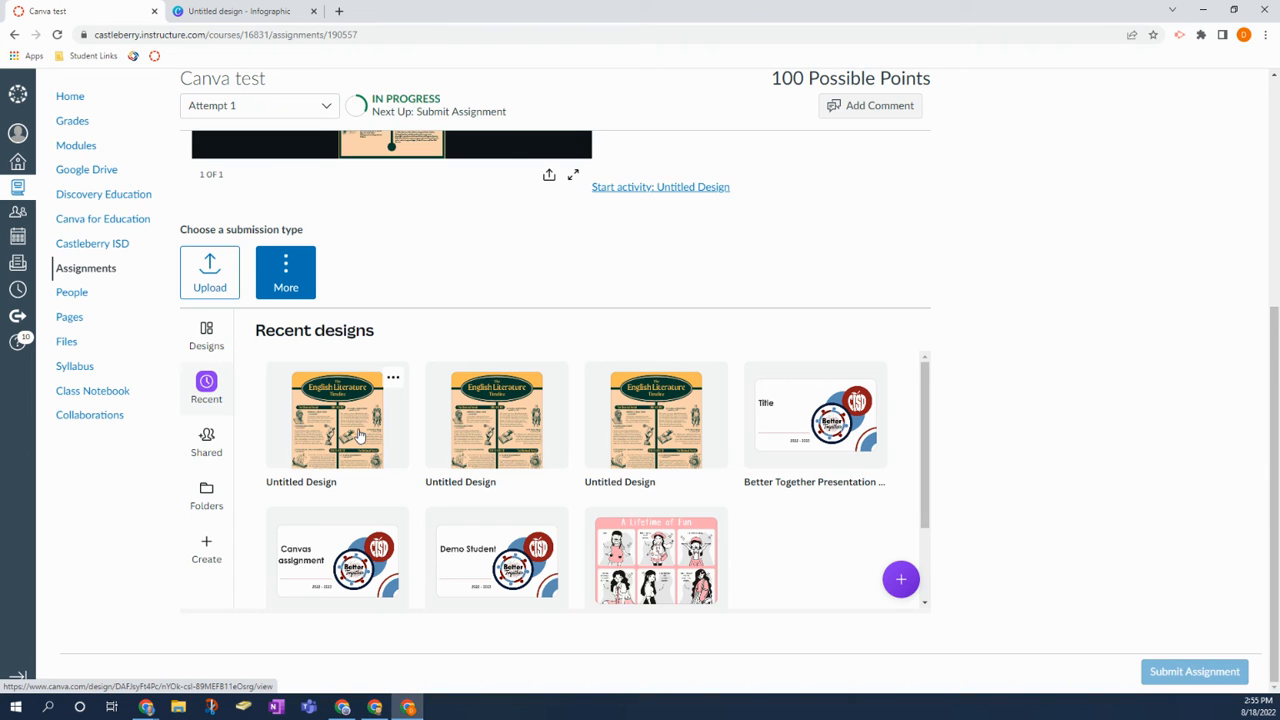
pyautogui.click(337, 417)
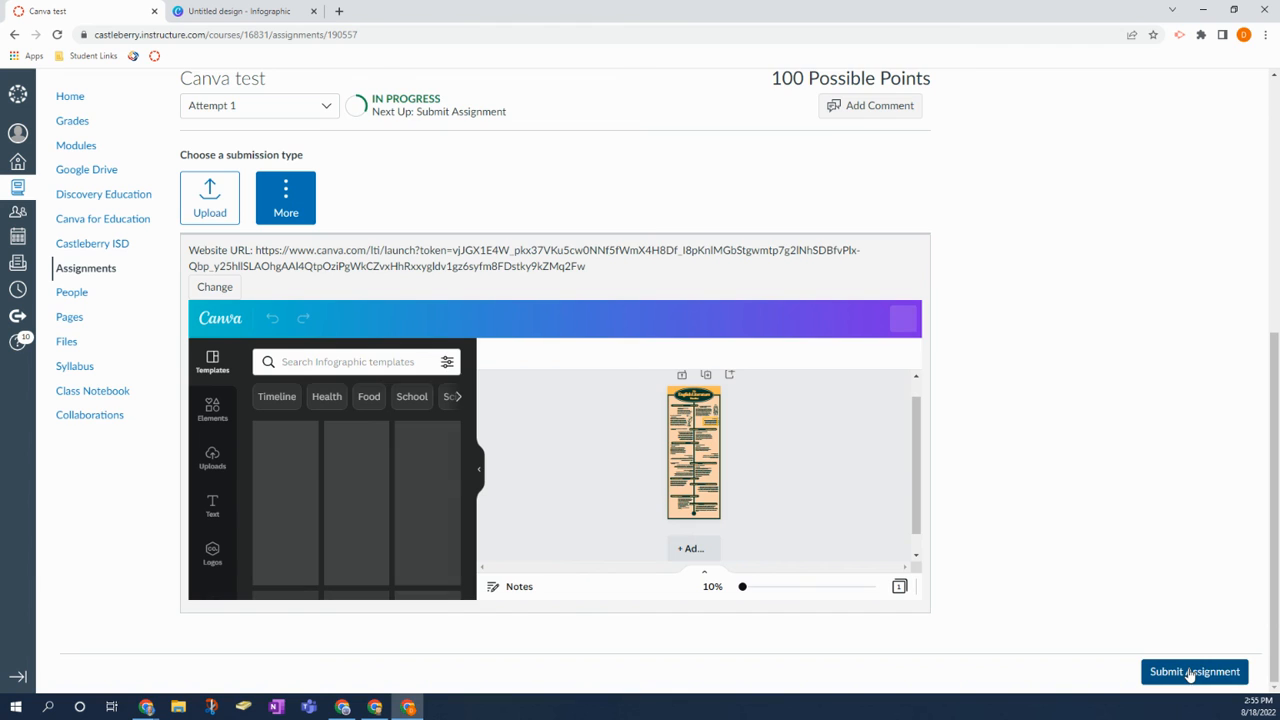
# Submit the Canva test assignment with the embedded timeline design
pyautogui.click(1194, 671)
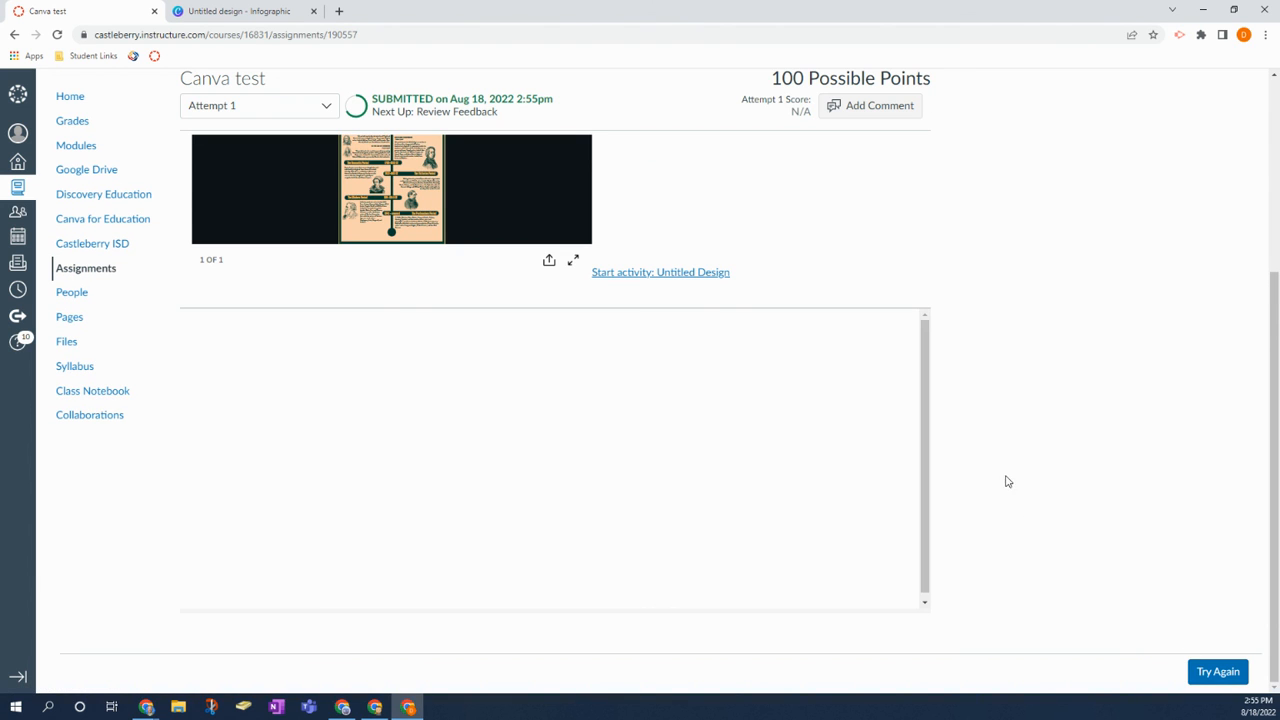
pyautogui.click(660, 271)
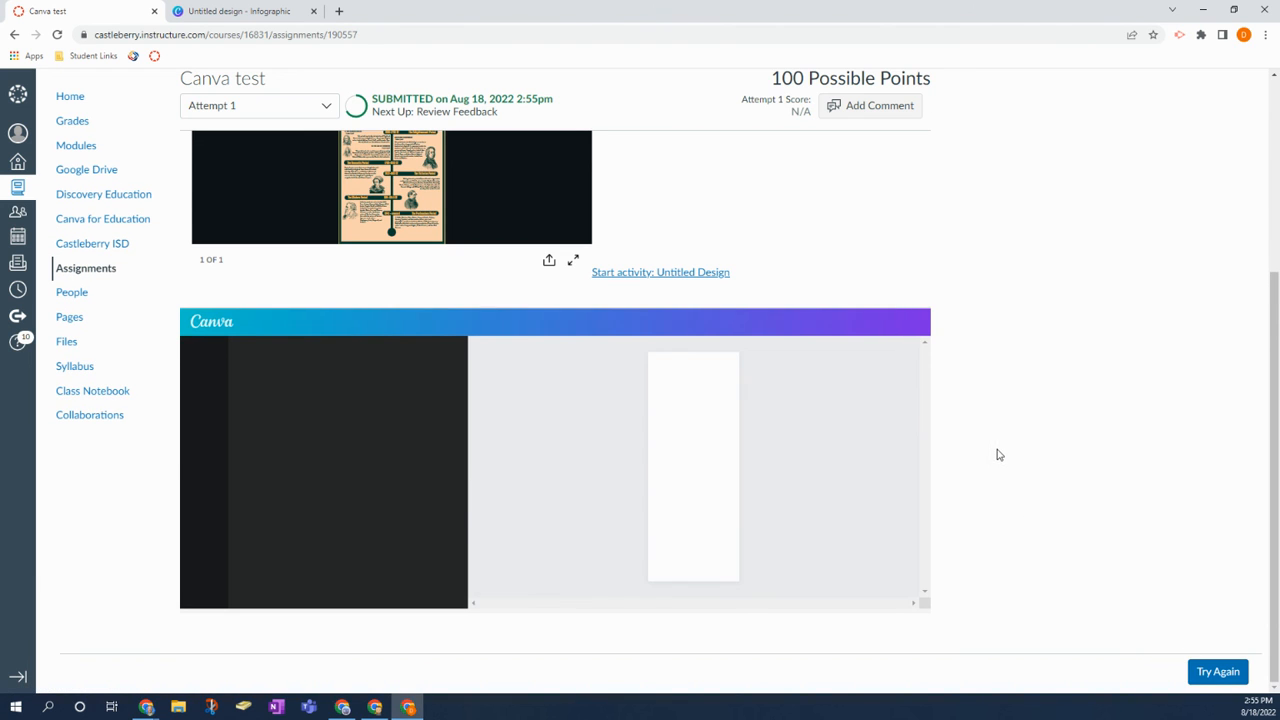